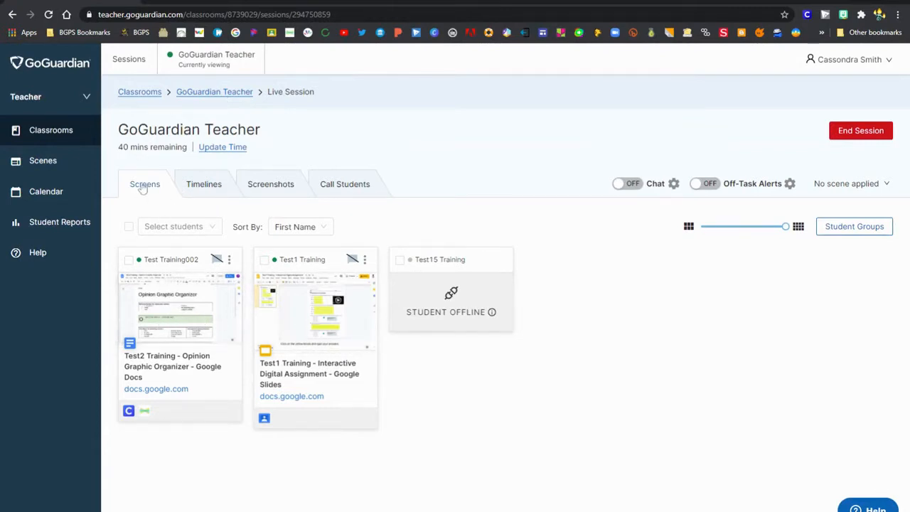
mouse_move(203, 188)
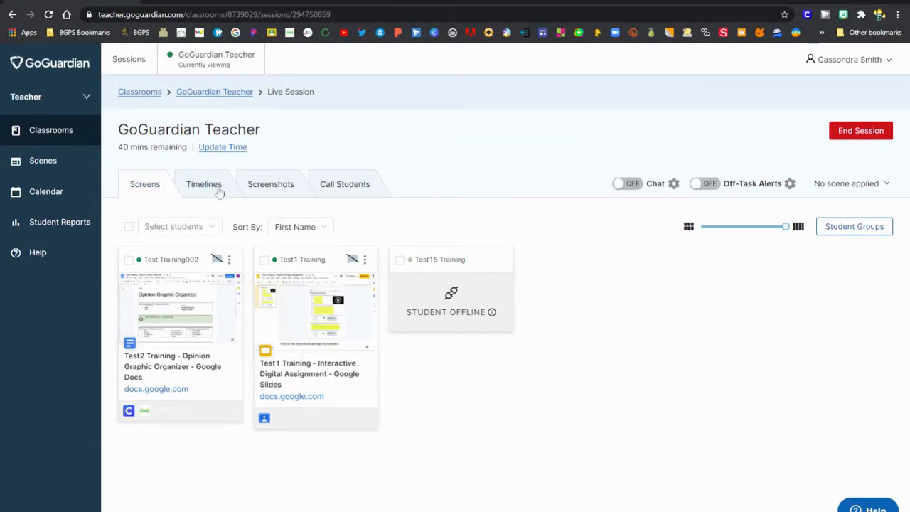
- Switch the live session to the Timelines tab to chart students' browsing history
left_click(203, 183)
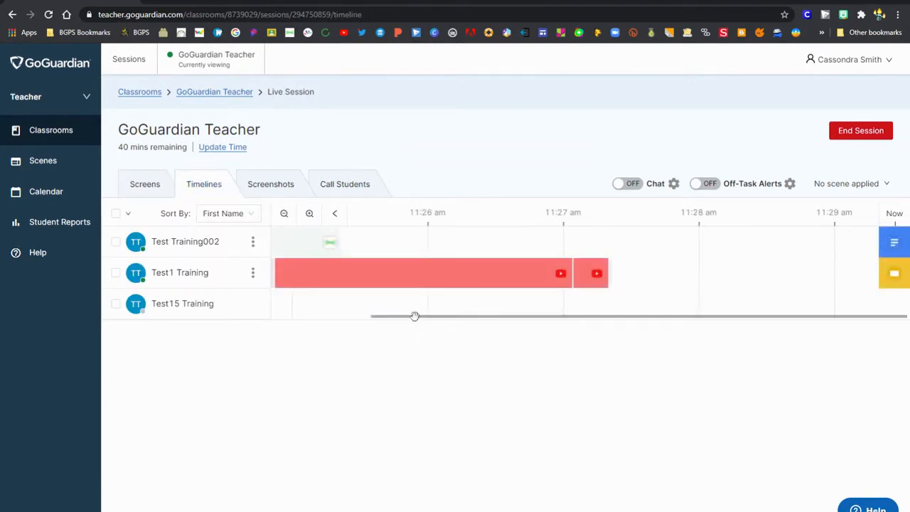
- Scroll the timeline earlier and open Test1 Training's Classwork for FOODS tab details
left_click(309, 213)
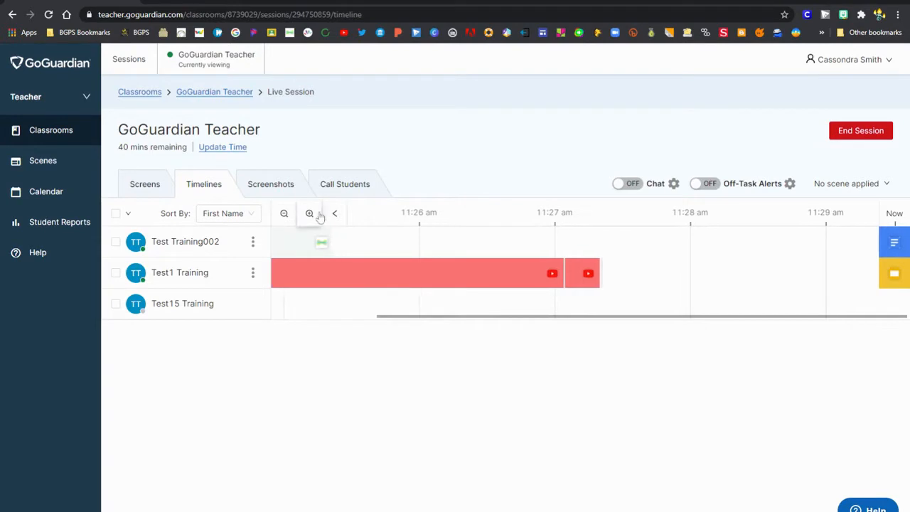
left_click(309, 212)
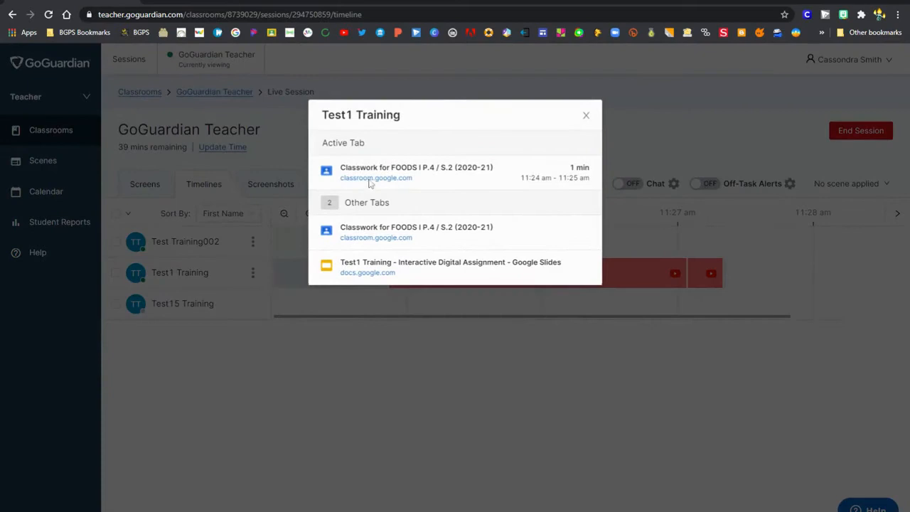
mouse_move(559, 150)
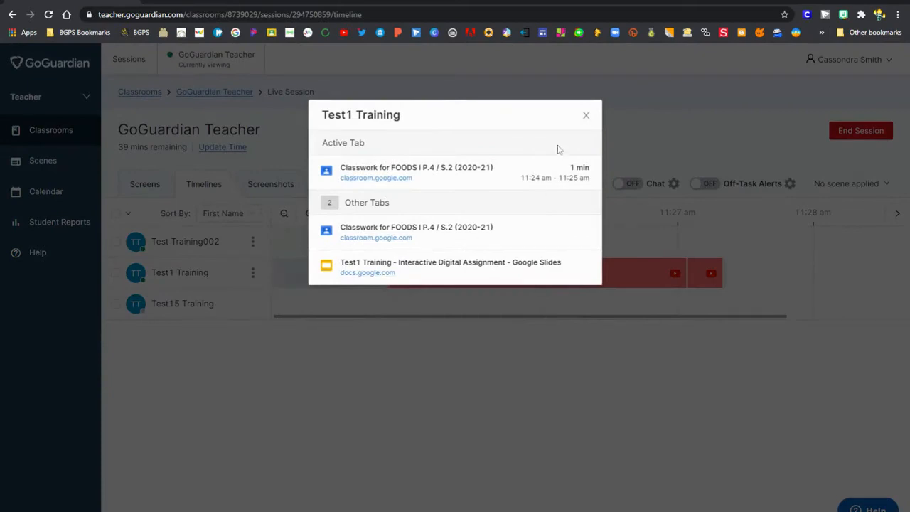
- Review Test1 Training's YouTube and Test Training002's Seesaw tab details, then dismiss them
left_click(586, 115)
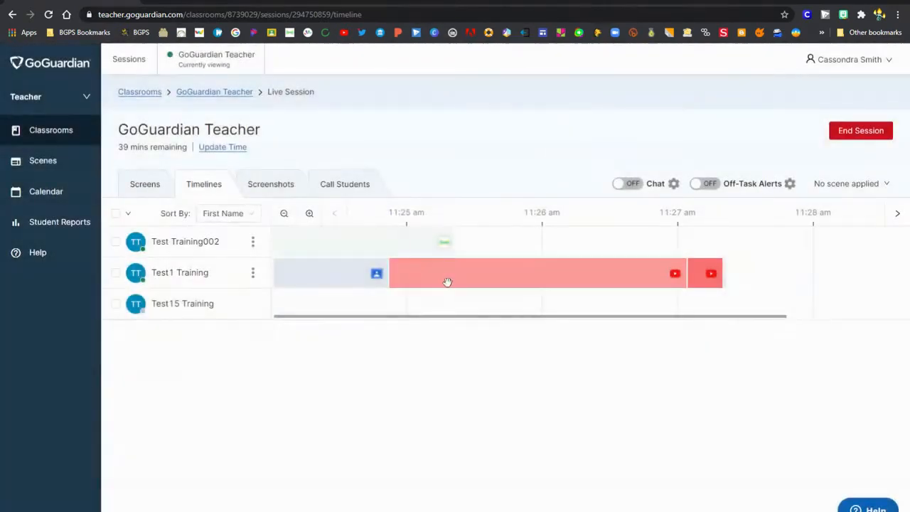
left_click(447, 274)
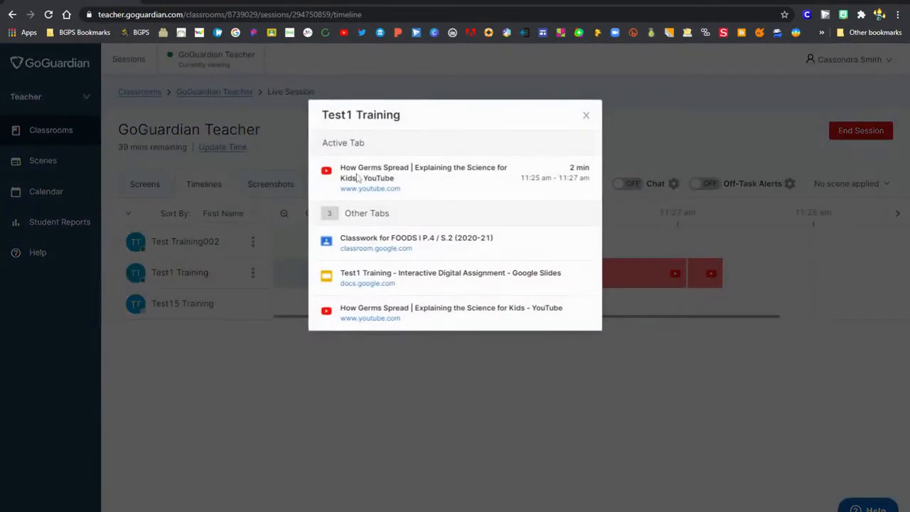
left_click(586, 114)
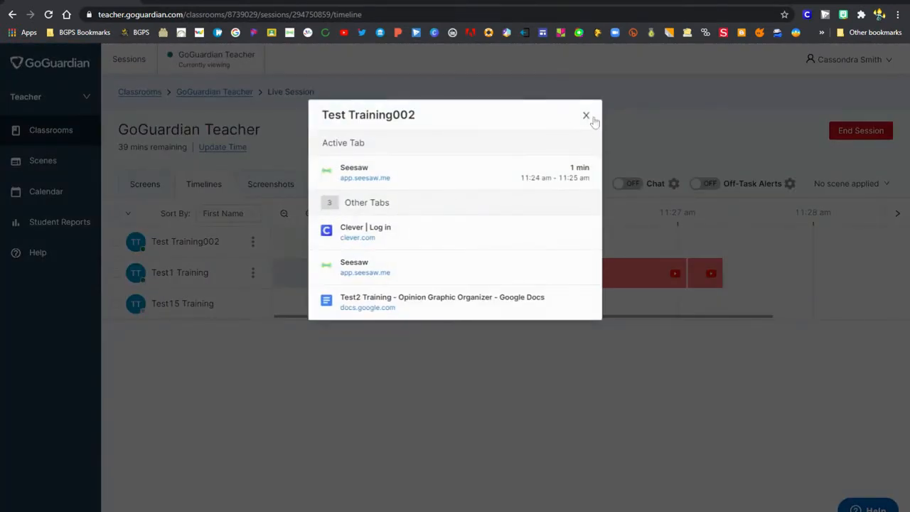
left_click(586, 115)
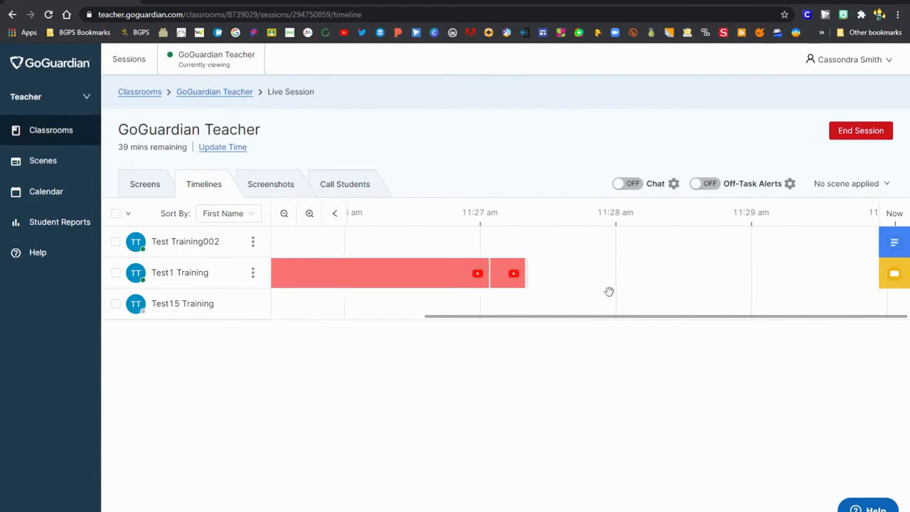
- Open Test Training002's live screen showing the Opinion Graphic Organizer doc and tabs
left_click(334, 214)
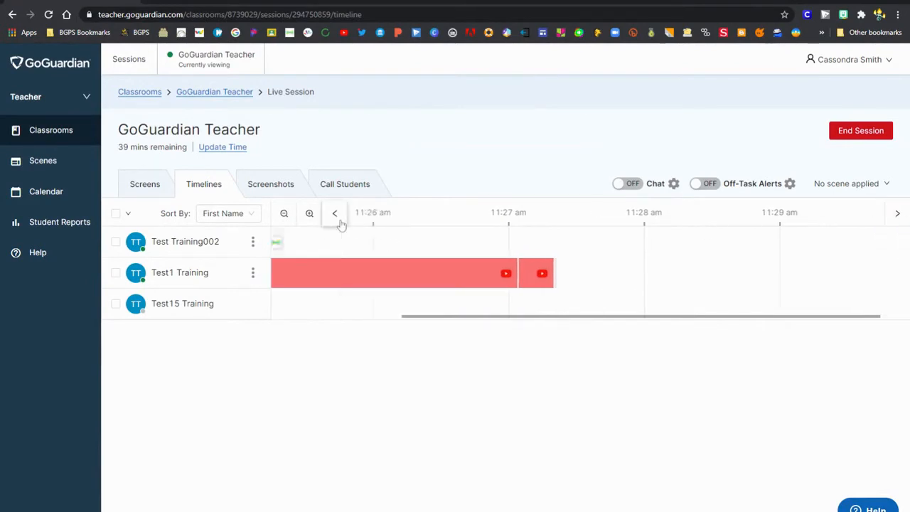
left_click(334, 213)
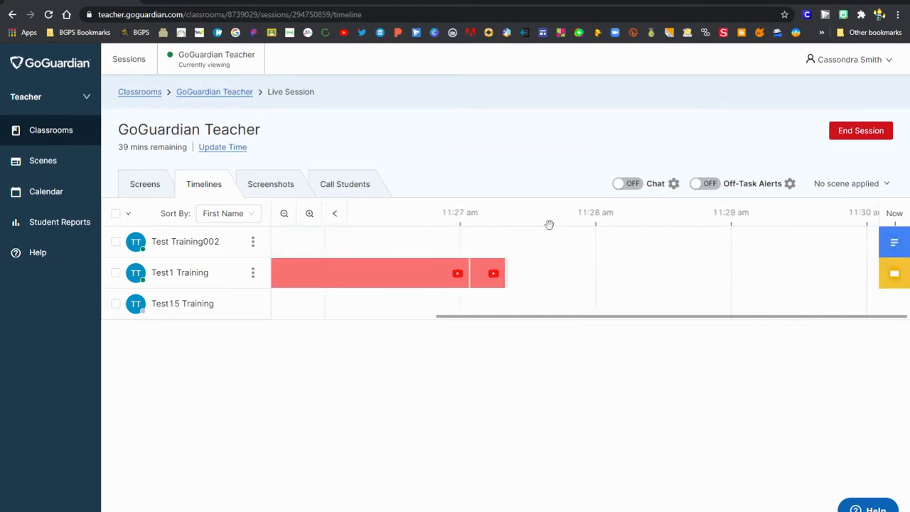
mouse_move(504, 284)
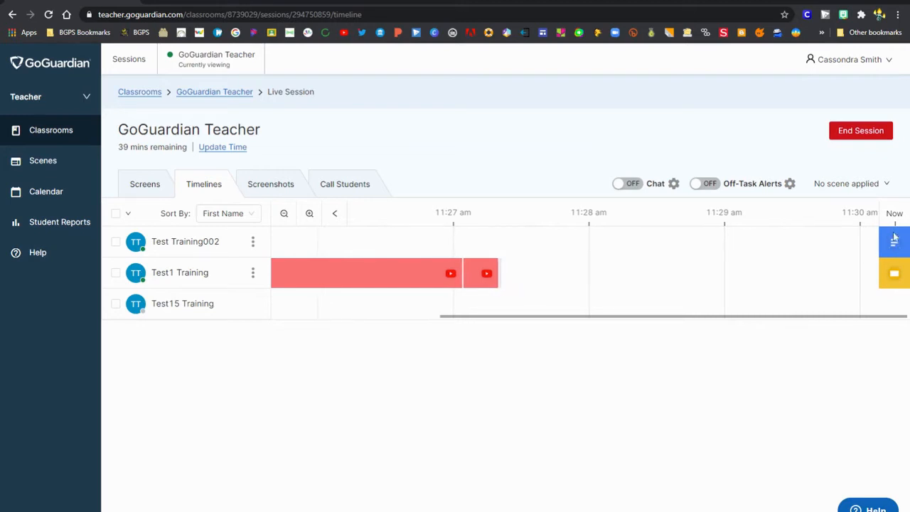
left_click(184, 241)
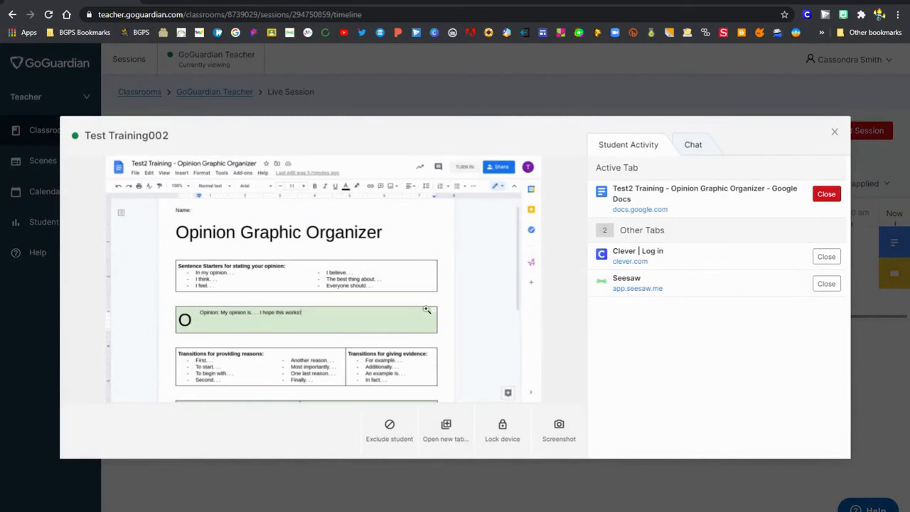
mouse_move(688, 206)
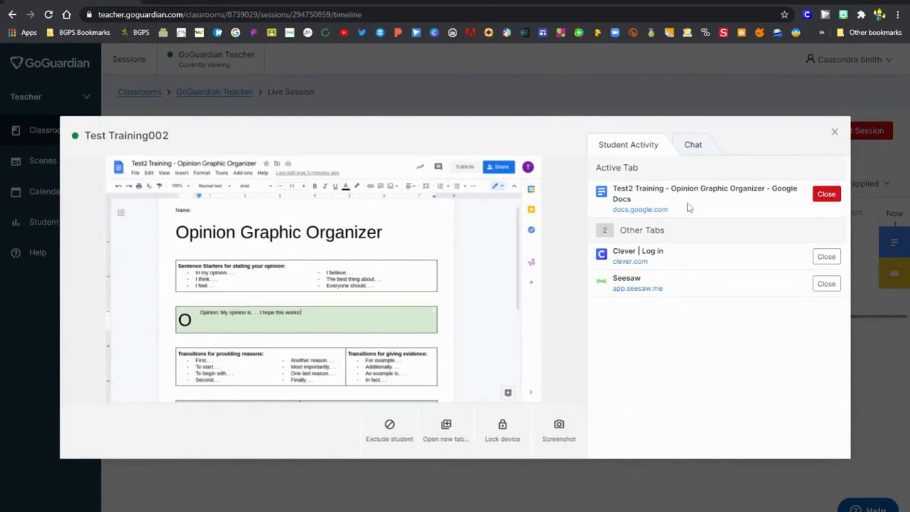
- View Test1 Training's live Google Slides screen, then close the preview
left_click(834, 132)
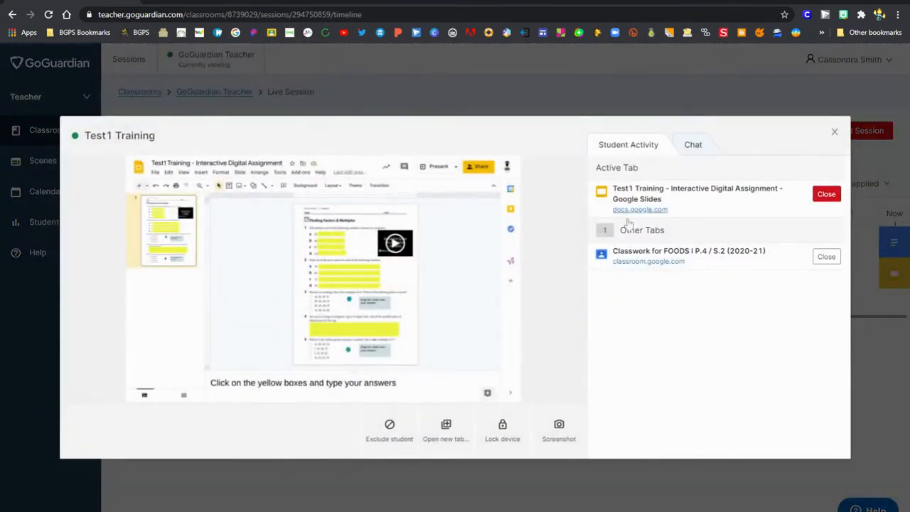
left_click(835, 132)
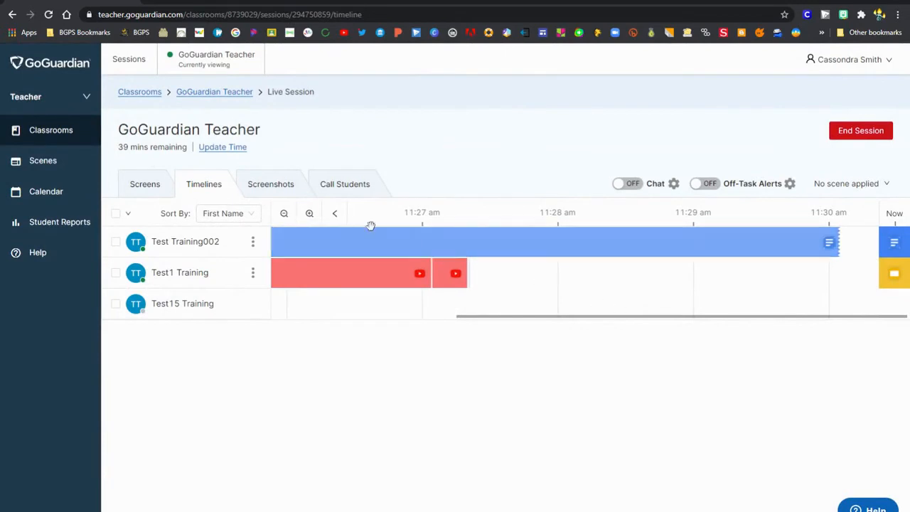
left_click(334, 214)
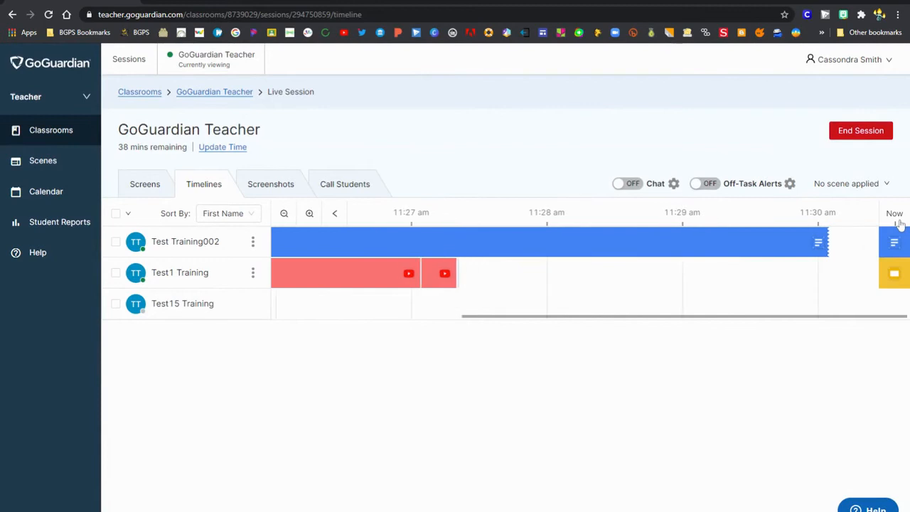
mouse_move(346, 222)
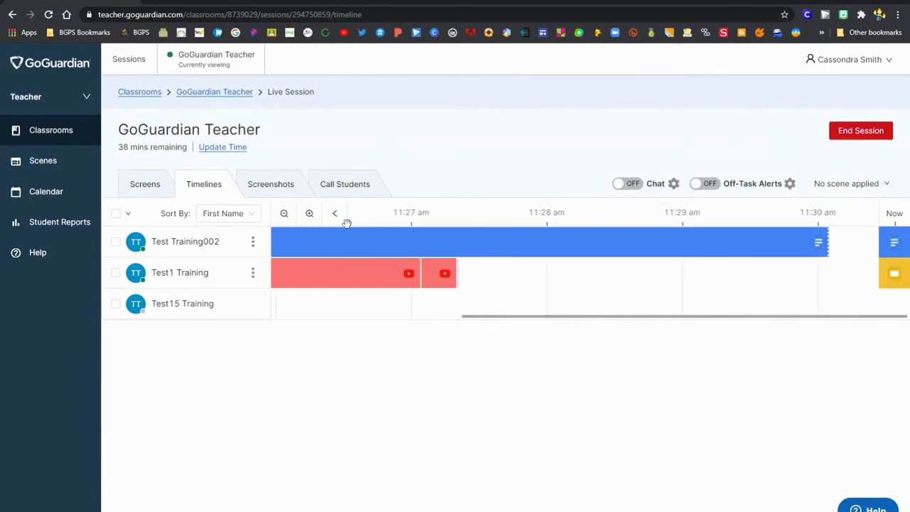
left_click(284, 213)
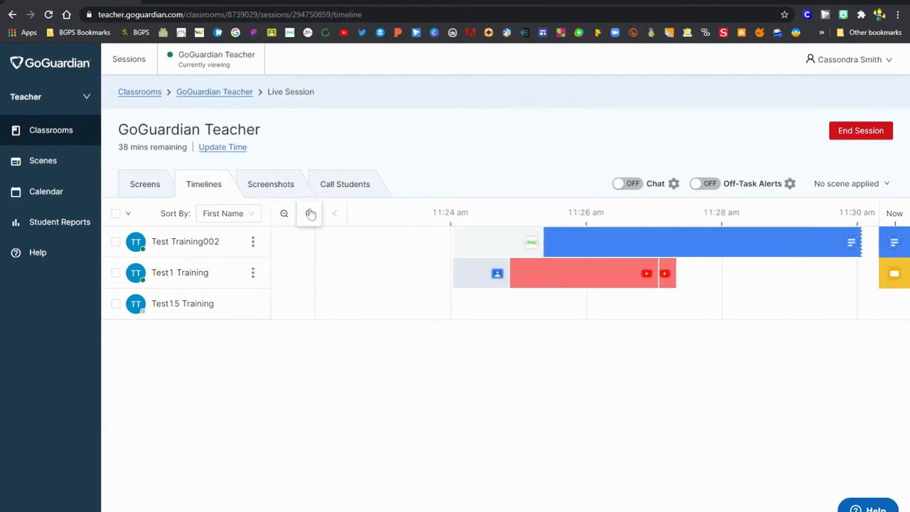
left_click(309, 213)
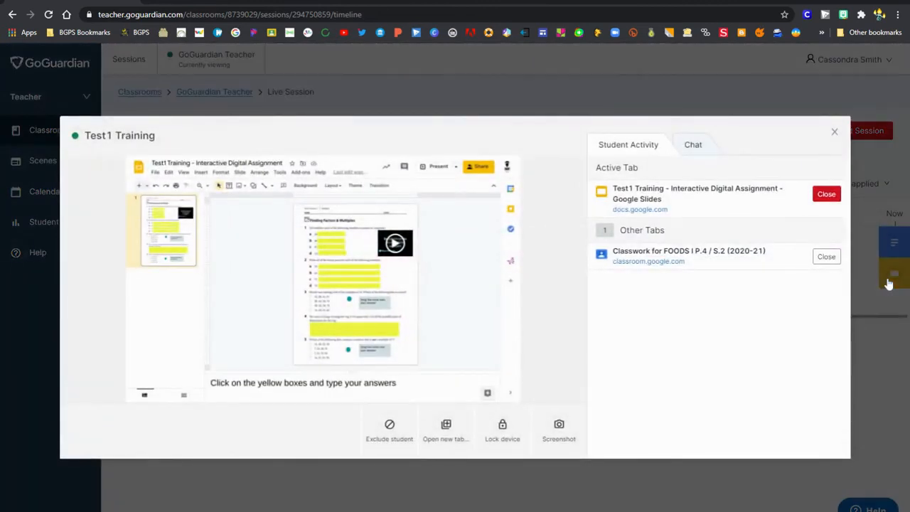
left_click(834, 132)
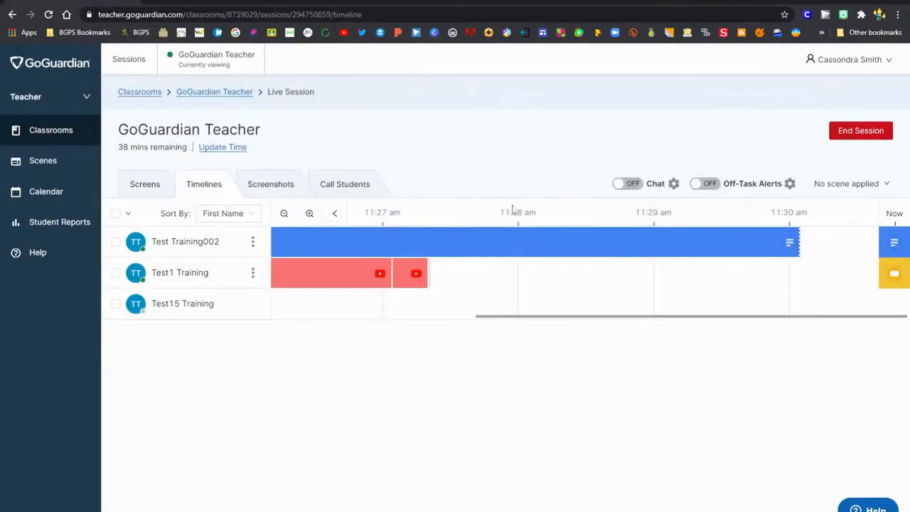